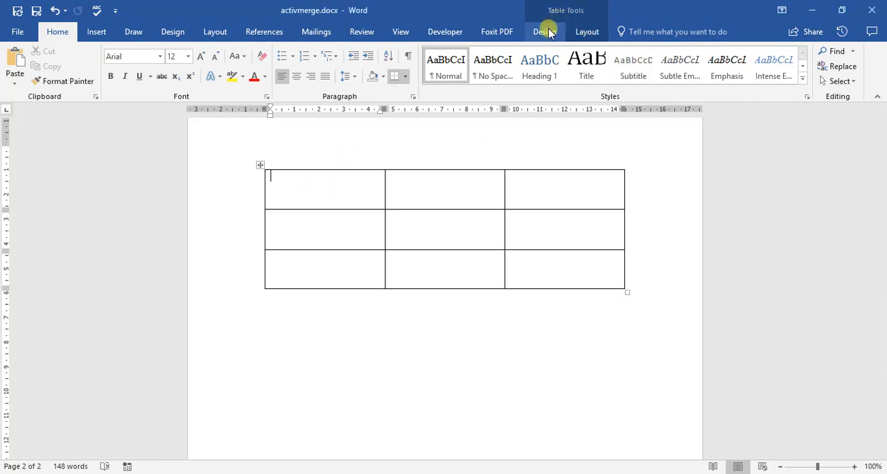
# - Show the Table Tools Design options for the empty 3x3 table
pyautogui.click(543, 31)
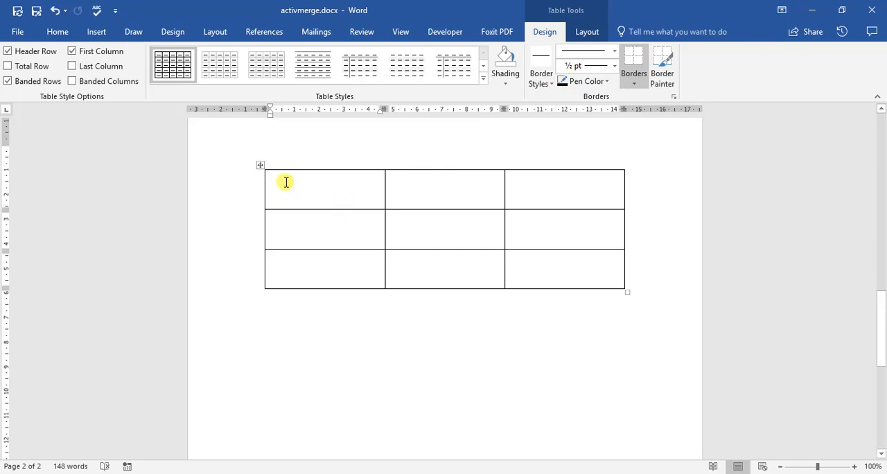
pyautogui.moveTo(372, 197)
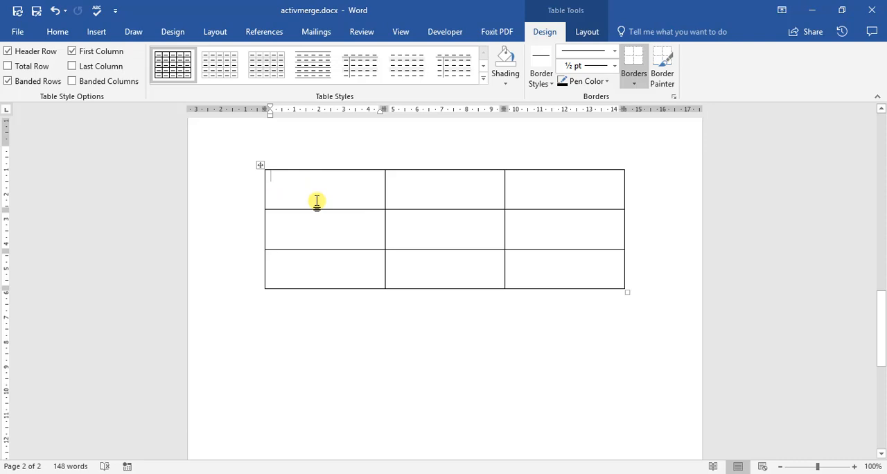
pyautogui.moveTo(323, 176)
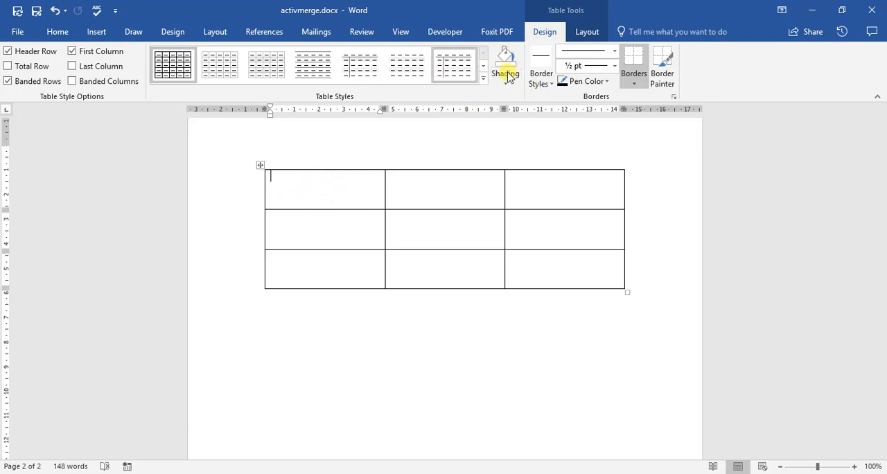
# - Shade the first cell Aqua, Accent 5, Lighter 40% from the shading colours
pyautogui.click(505, 62)
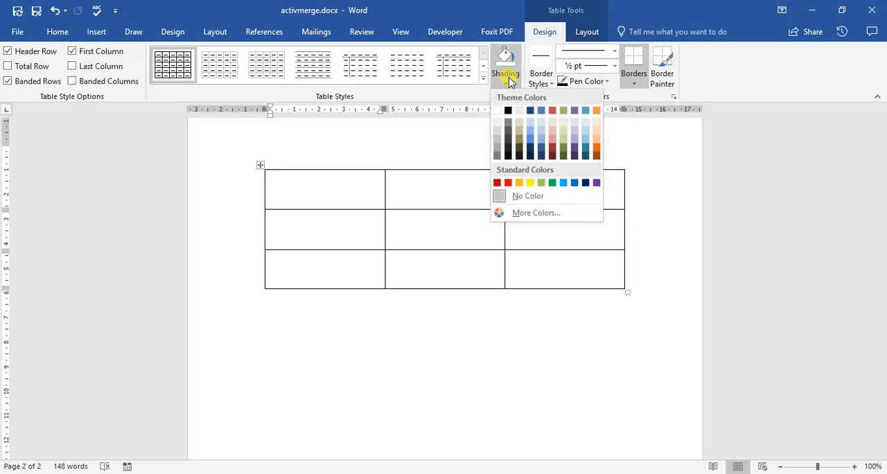
pyautogui.click(596, 121)
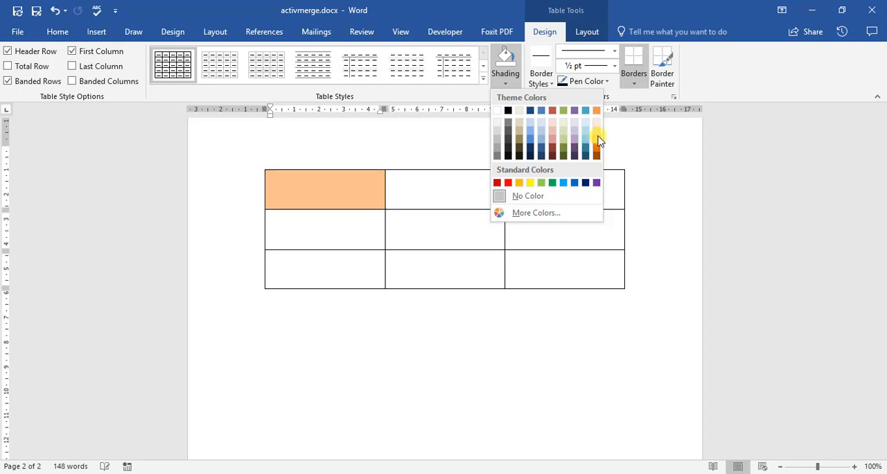
pyautogui.click(596, 137)
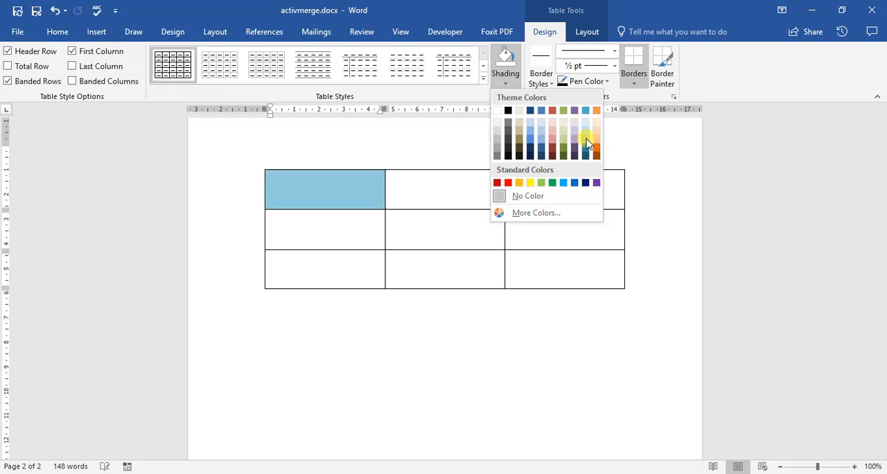
pyautogui.moveTo(584, 136)
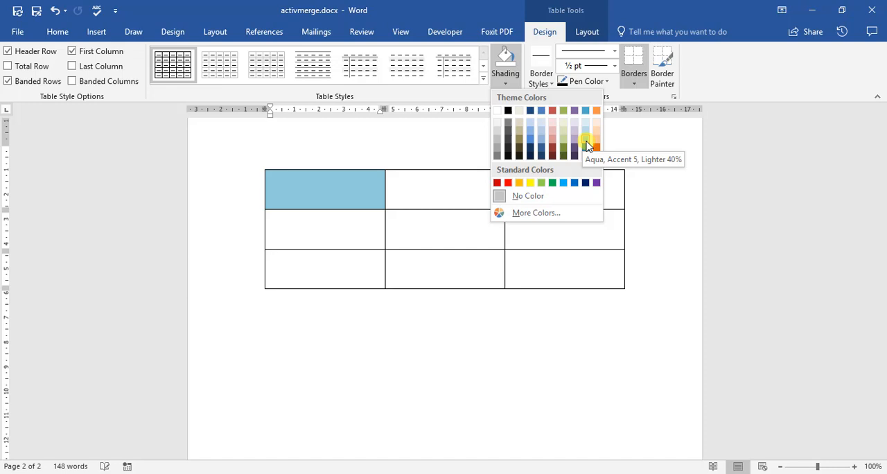
pyautogui.click(584, 139)
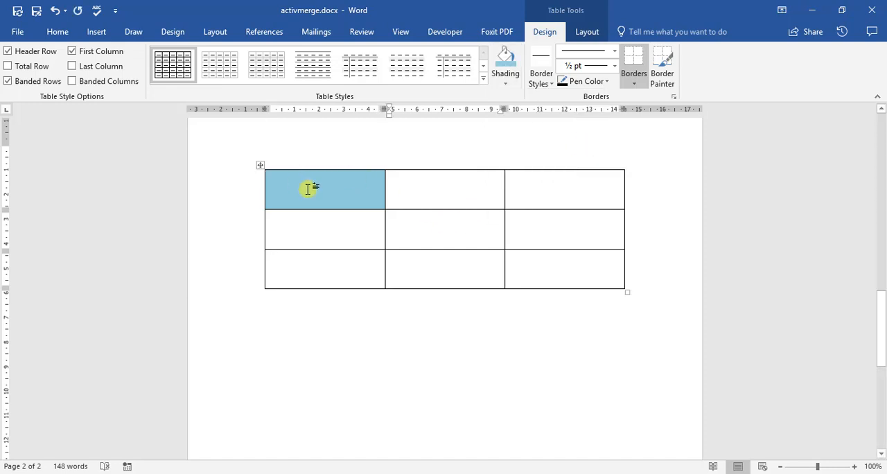
pyautogui.moveTo(354, 201)
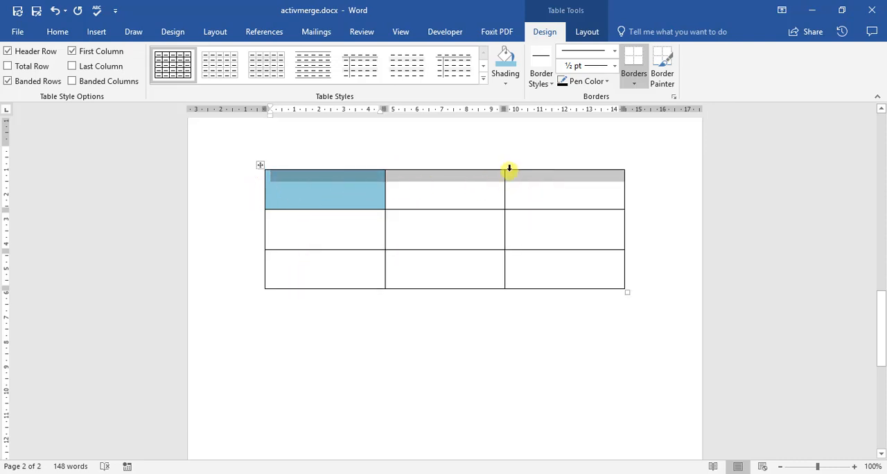
# - Extend the light aqua shading to the whole top row and leave other cells white
pyautogui.click(505, 59)
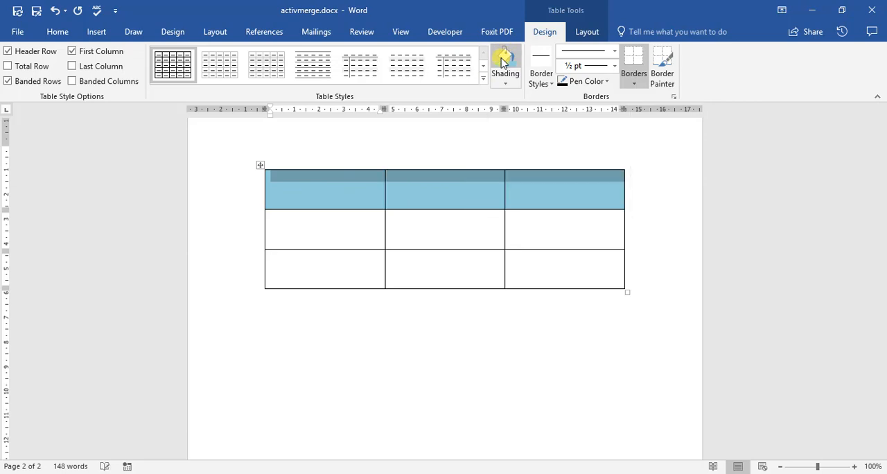
pyautogui.click(504, 62)
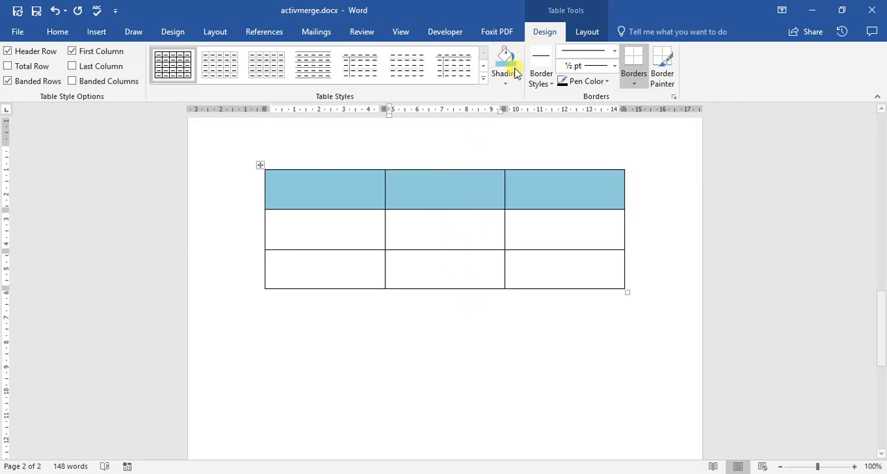
pyautogui.click(504, 66)
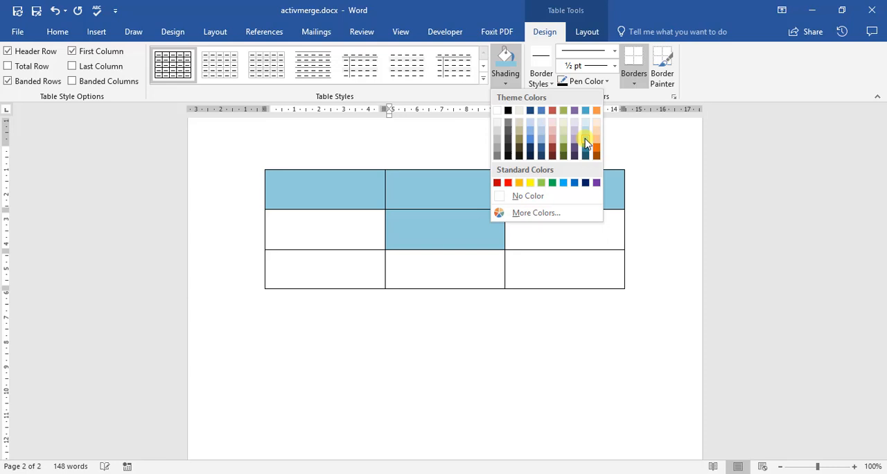
pyautogui.moveTo(626, 183)
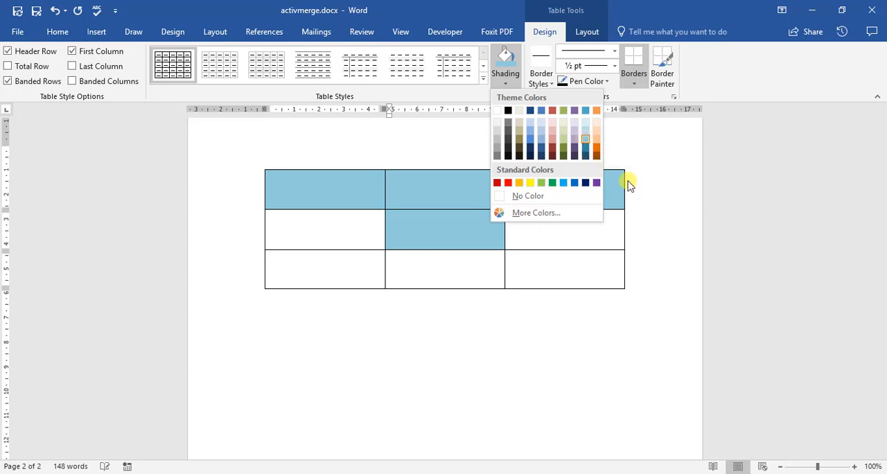
pyautogui.click(527, 196)
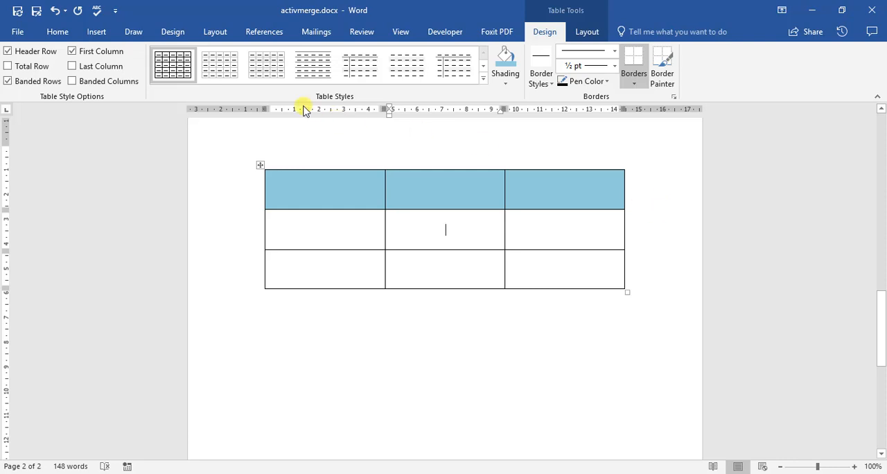
pyautogui.moveTo(747, 86)
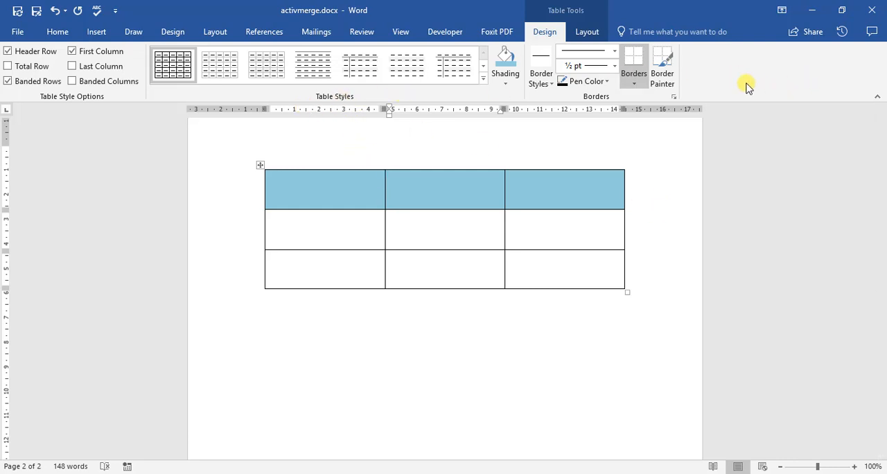
pyautogui.moveTo(397, 90)
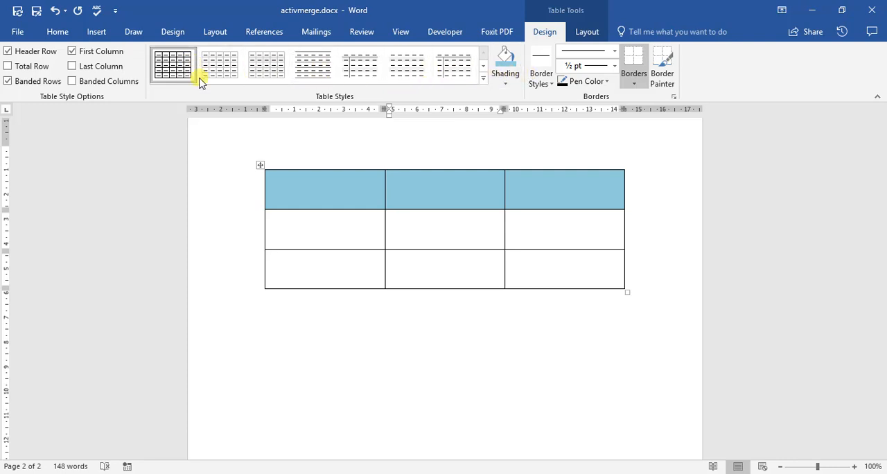
# - Apply the Grid Table 5 Dark - Accent 5 style from the Table Styles gallery
pyautogui.click(445, 230)
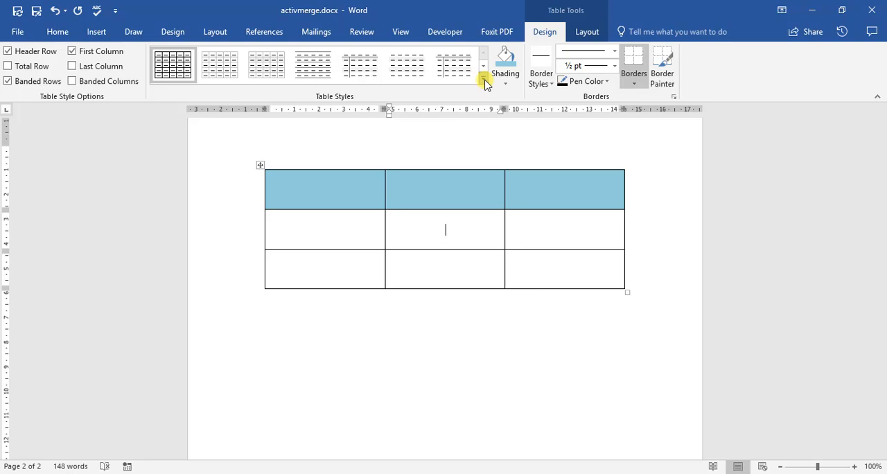
pyautogui.click(482, 77)
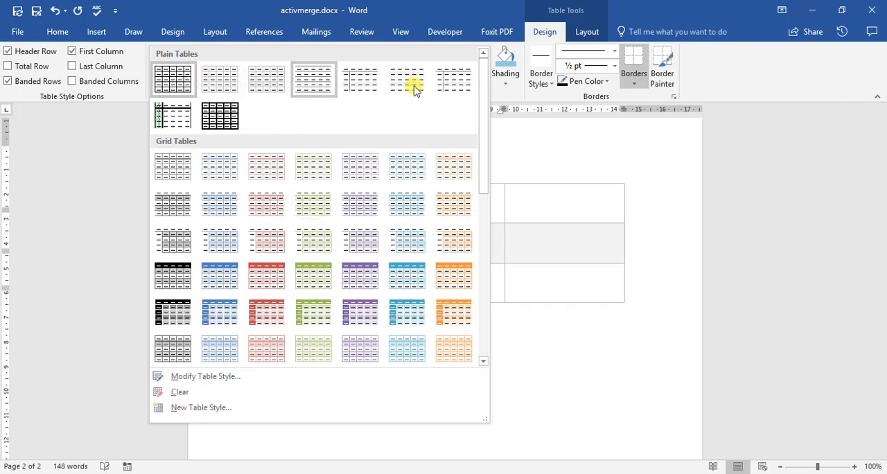
pyautogui.scroll(-3)
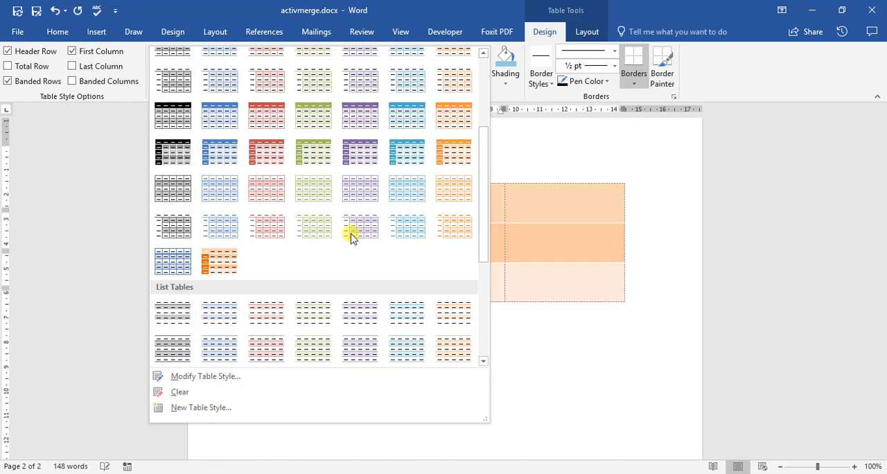
pyautogui.click(313, 152)
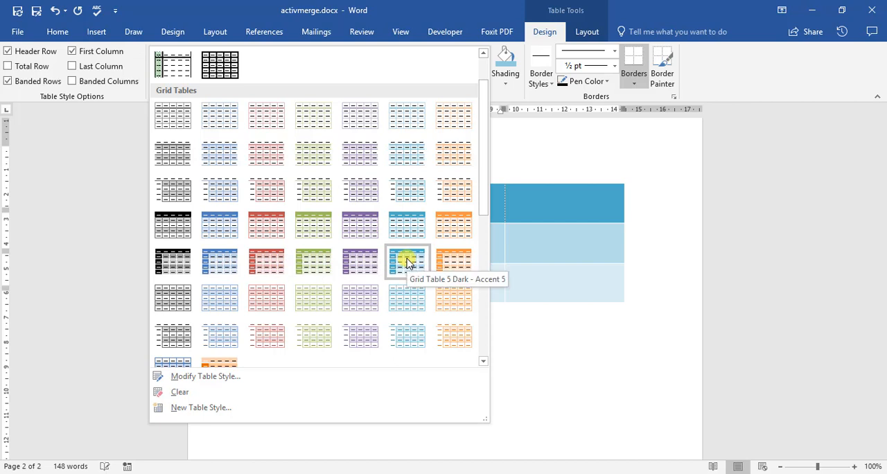
pyautogui.click(407, 261)
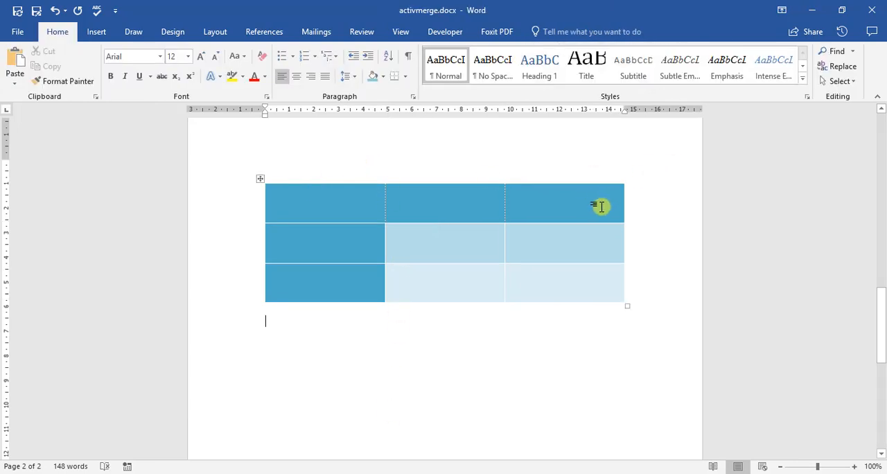
pyautogui.moveTo(312, 199)
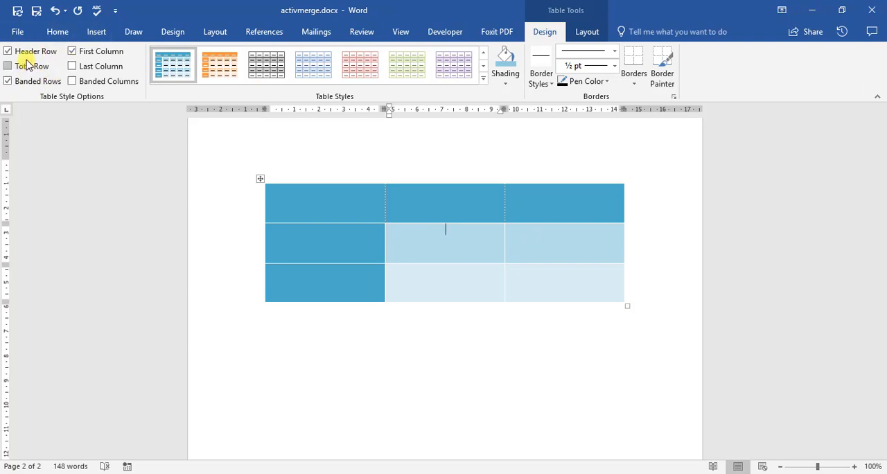
pyautogui.moveTo(9, 50)
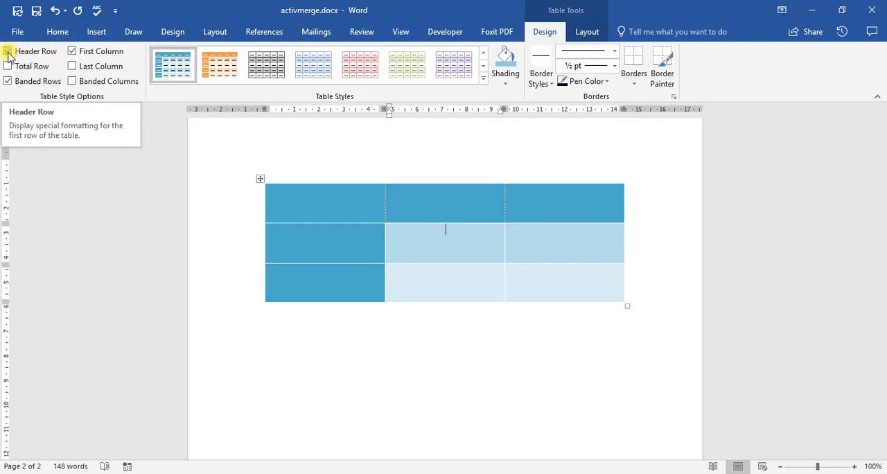
# - Toggle Header Row, Total Row and Banded Rows options, keeping header row and banding on
pyautogui.click(8, 49)
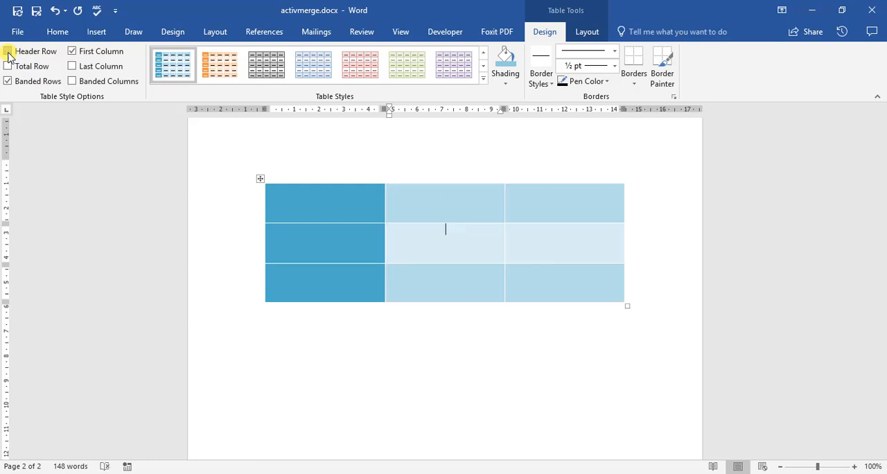
pyautogui.click(8, 50)
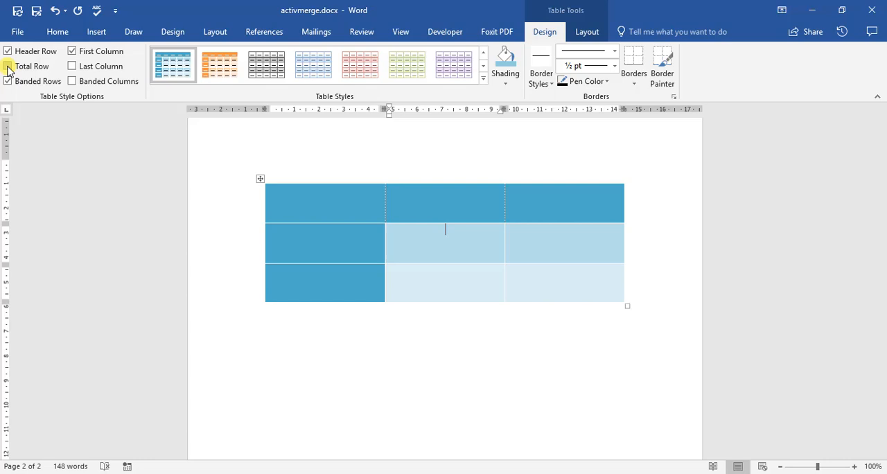
pyautogui.click(9, 66)
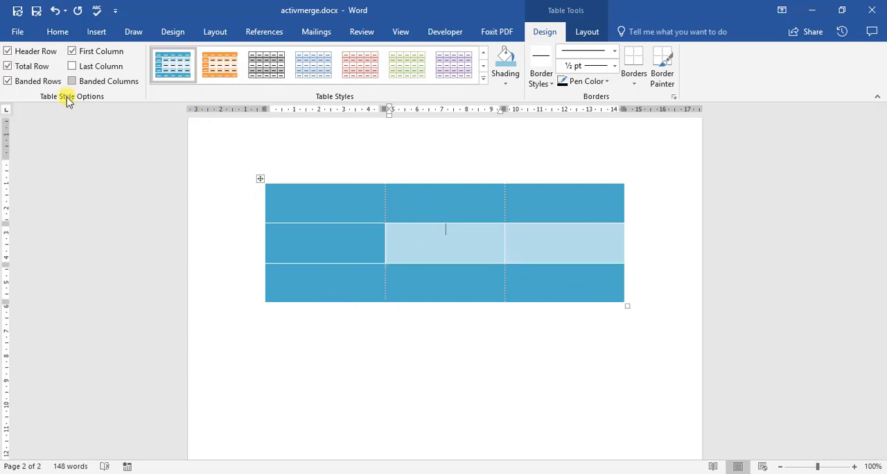
pyautogui.moveTo(34, 66)
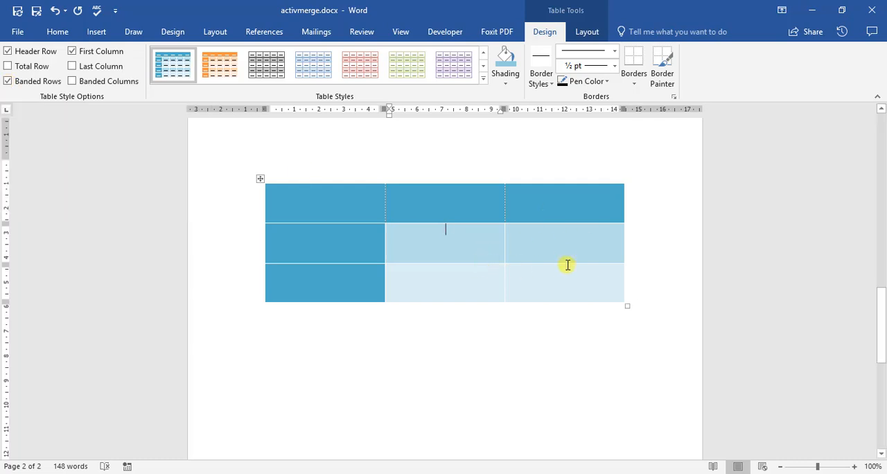
pyautogui.click(8, 80)
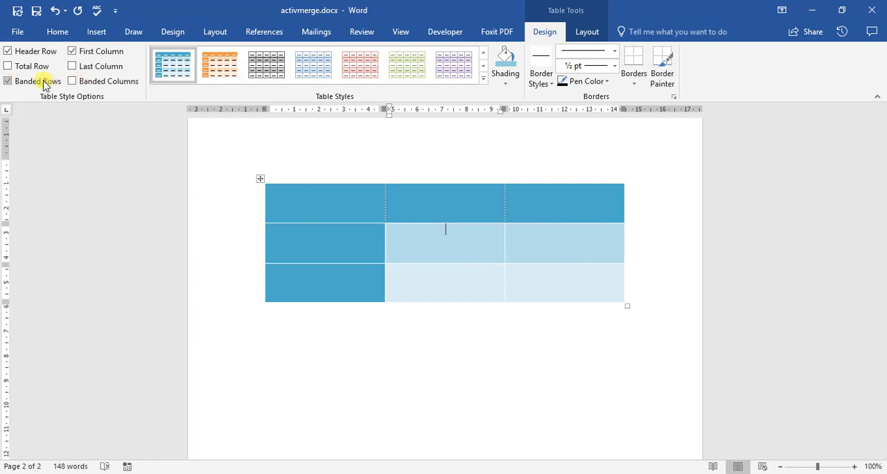
pyautogui.click(72, 50)
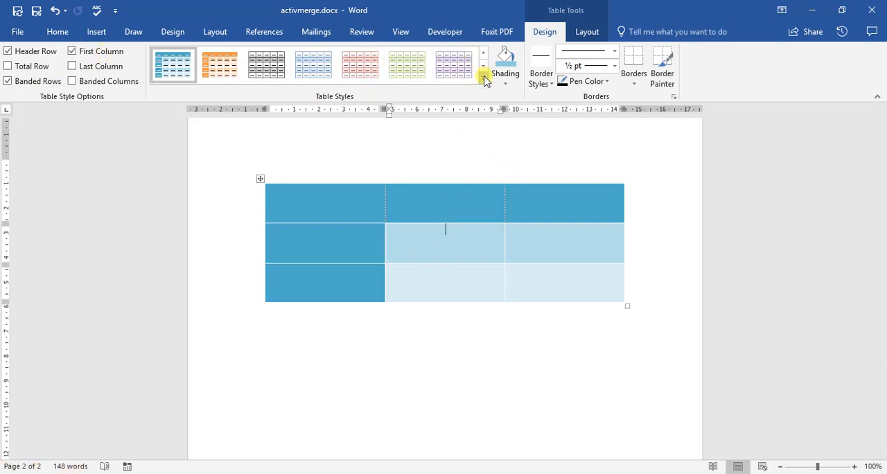
# - Switch the table to the plain Table Grid style, removing the aqua styling
pyautogui.click(482, 67)
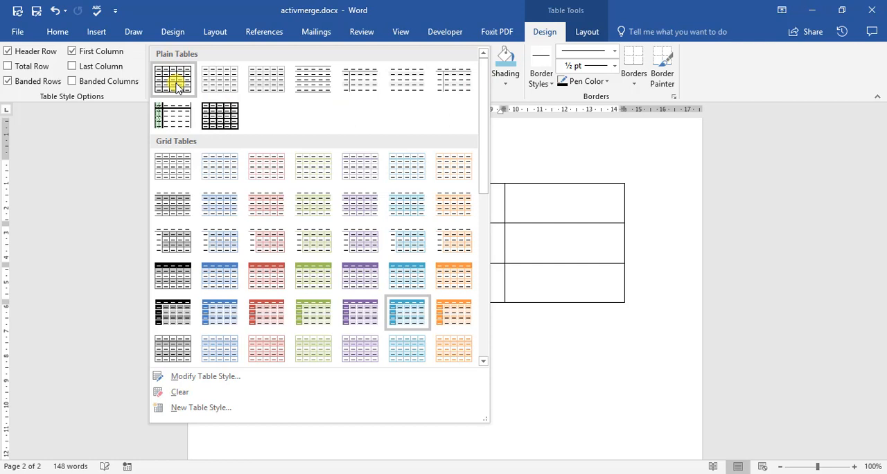
pyautogui.click(174, 77)
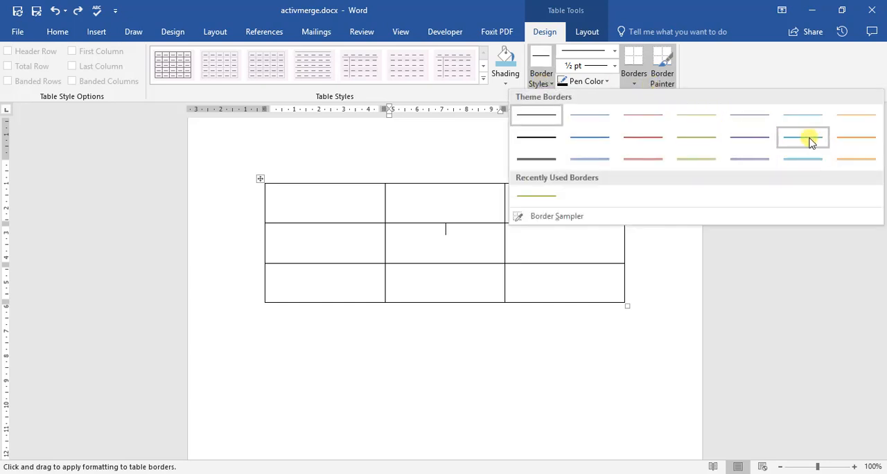
pyautogui.moveTo(802, 137)
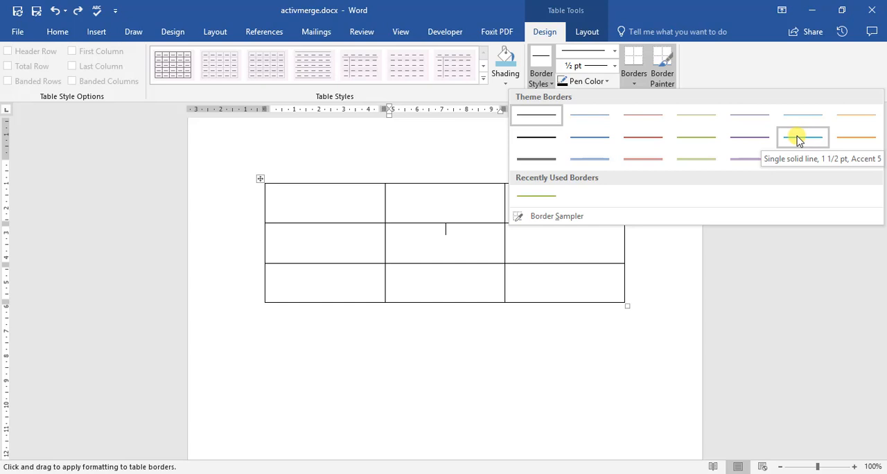
# - Try a thin accent border style, stop the Border Painter and bring up the Borders list
pyautogui.click(803, 137)
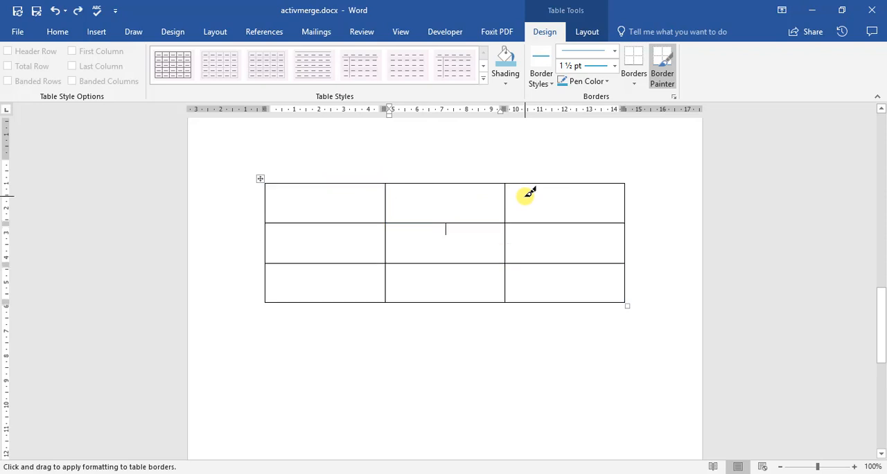
pyautogui.click(632, 66)
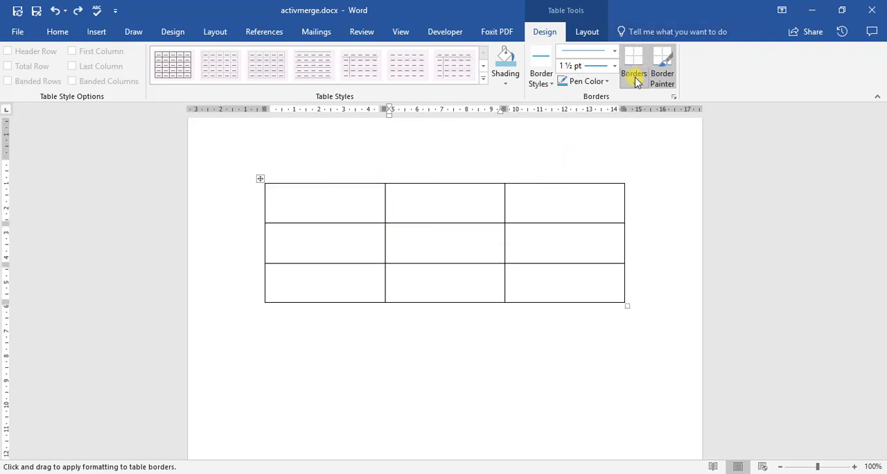
pyautogui.click(631, 72)
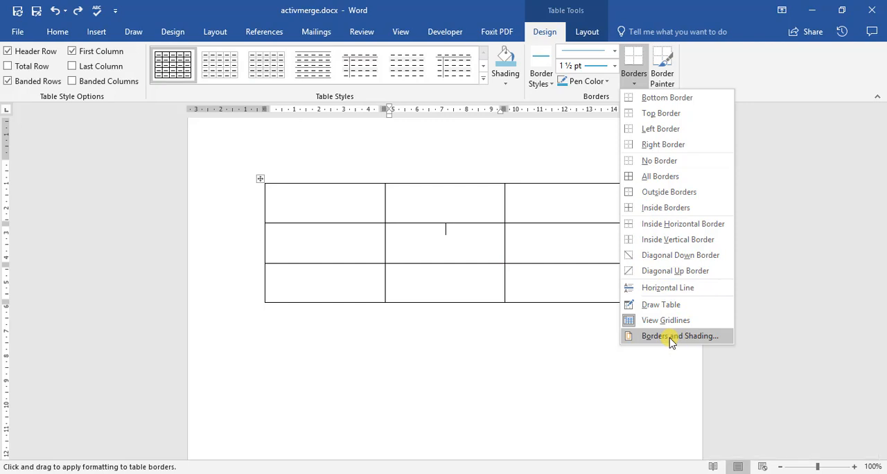
# - In Borders and Shading, set border width 2¼ pt and colour orange
pyautogui.click(681, 335)
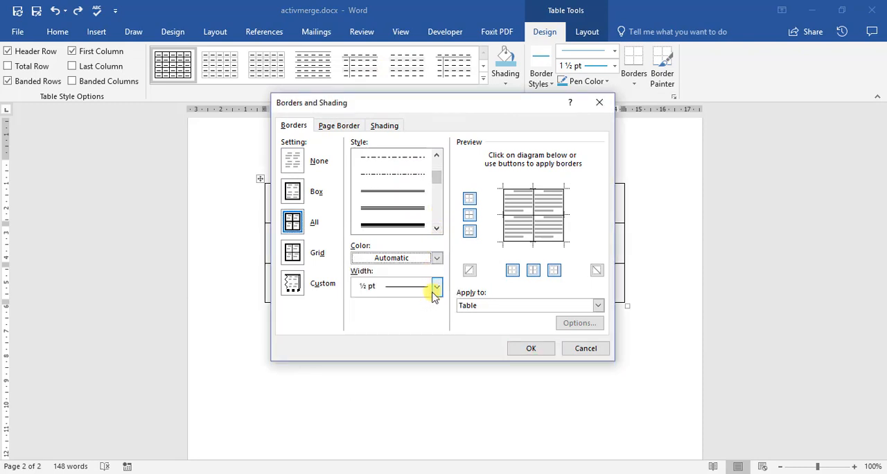
pyautogui.click(597, 304)
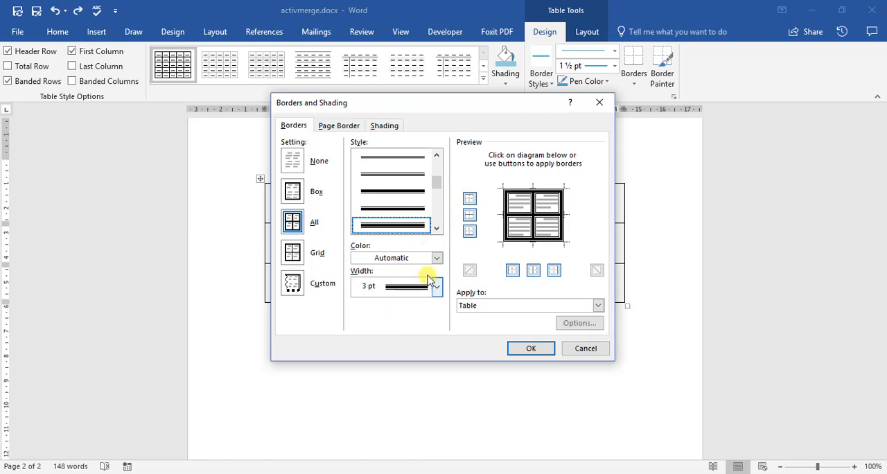
pyautogui.click(435, 286)
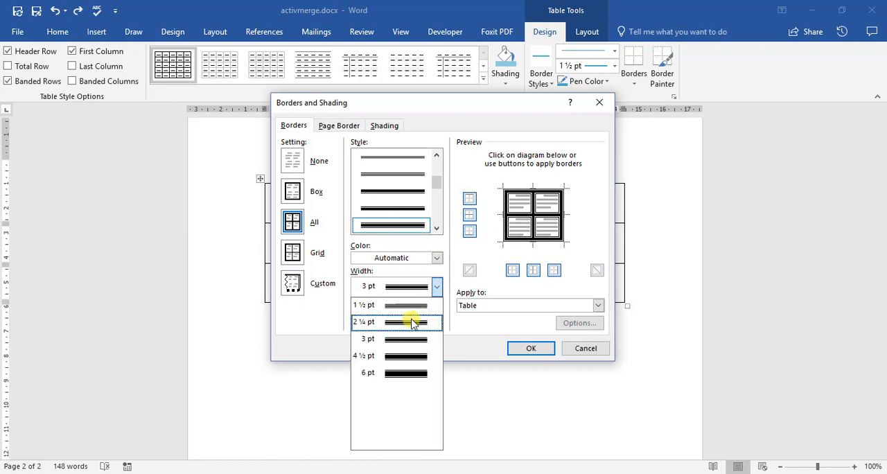
pyautogui.click(435, 258)
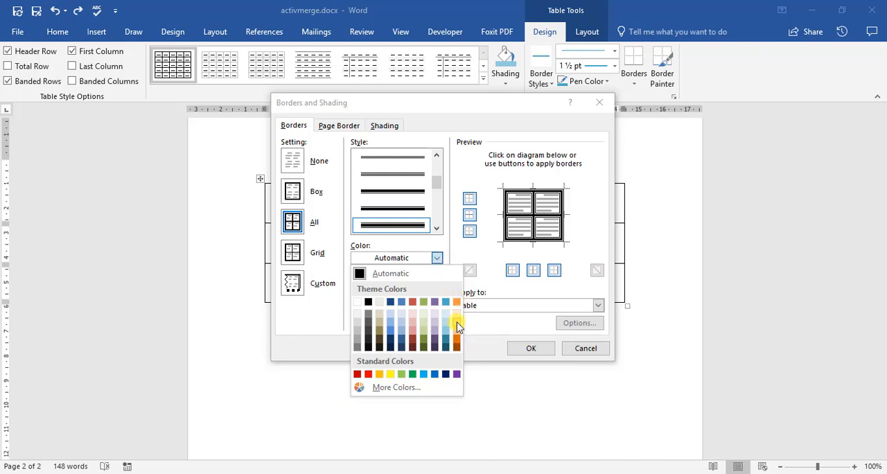
pyautogui.click(456, 324)
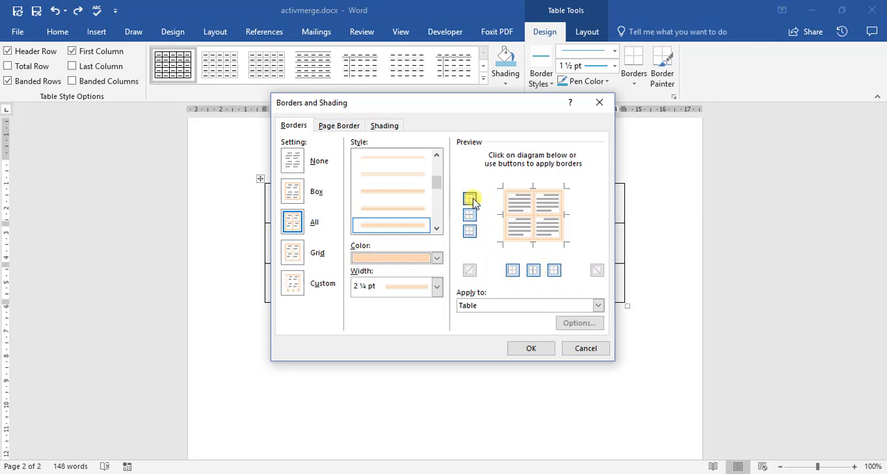
# - Remove the outer borders so only orange 2¼ pt inside gridlines remain, and apply
pyautogui.click(291, 283)
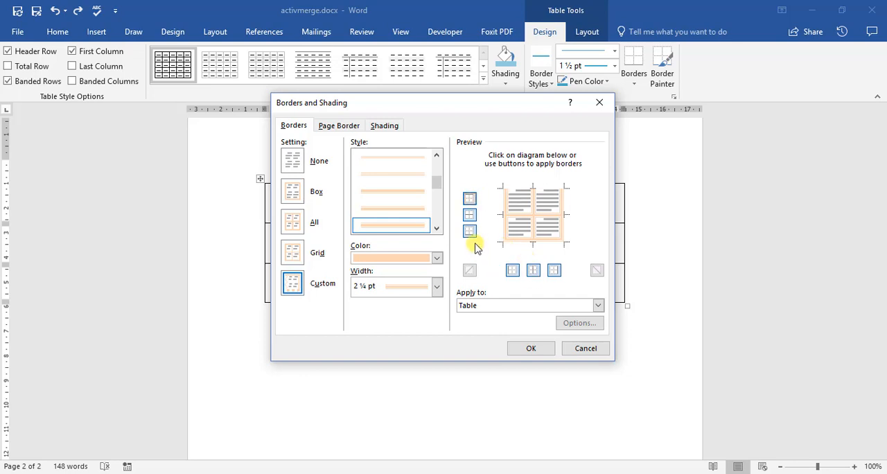
pyautogui.click(513, 271)
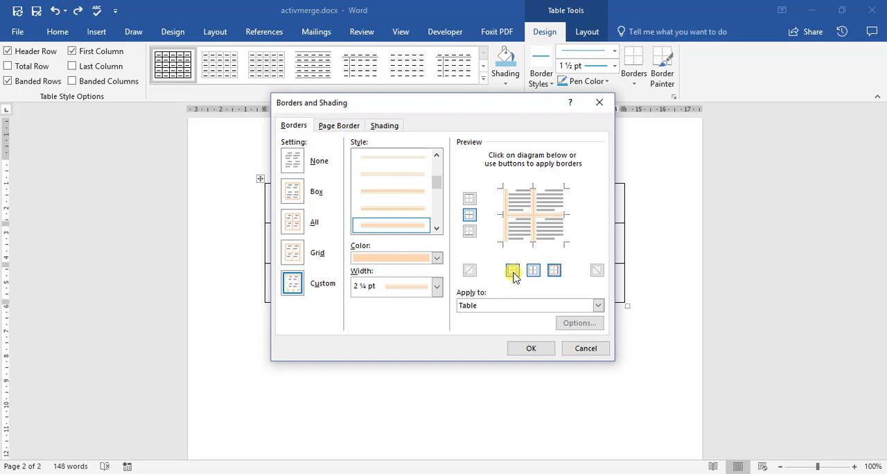
pyautogui.click(531, 348)
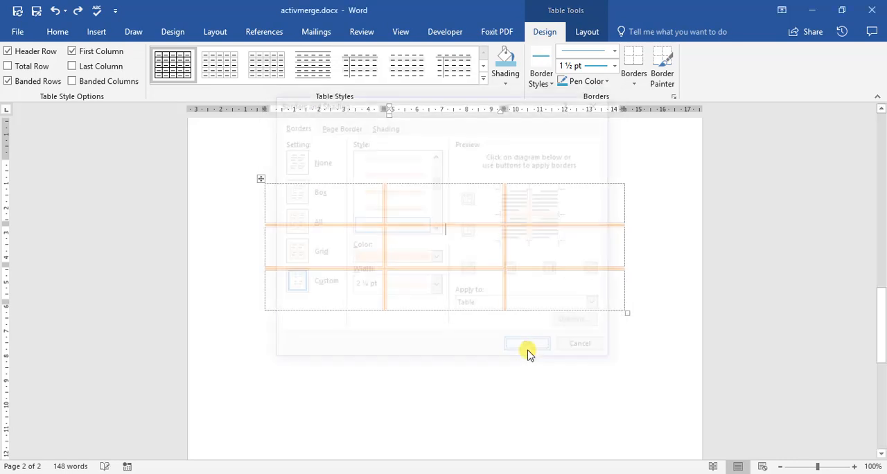
pyautogui.click(527, 343)
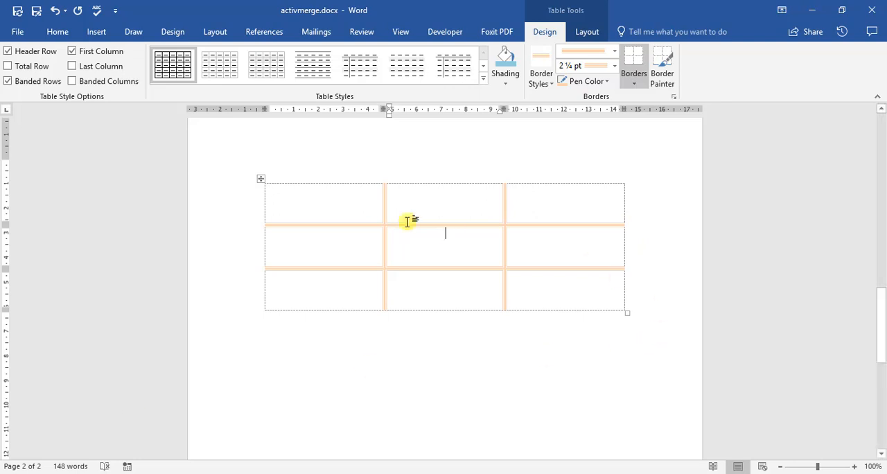
pyautogui.moveTo(213, 97)
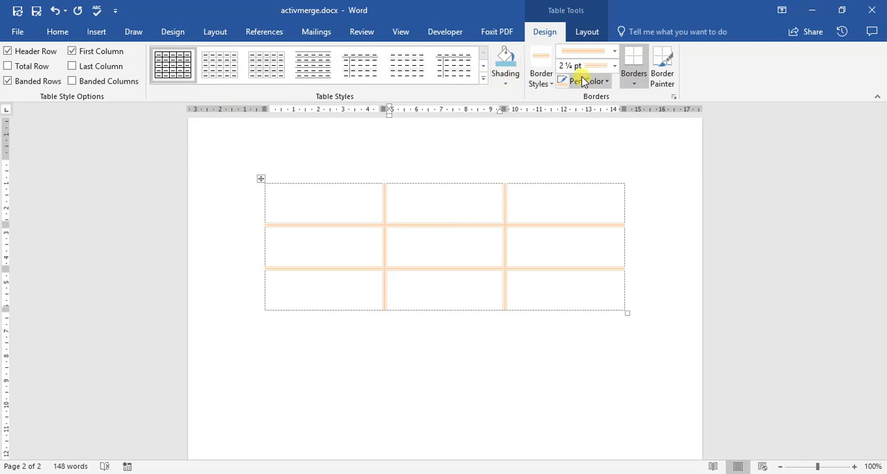
pyautogui.moveTo(571, 82)
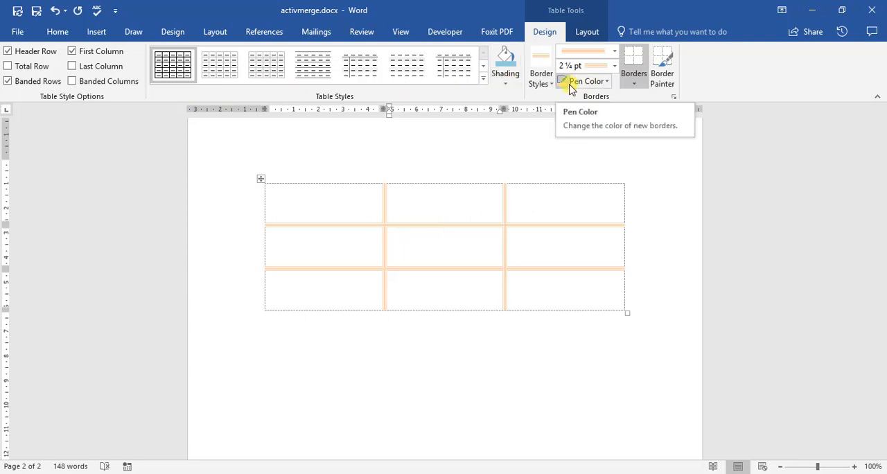